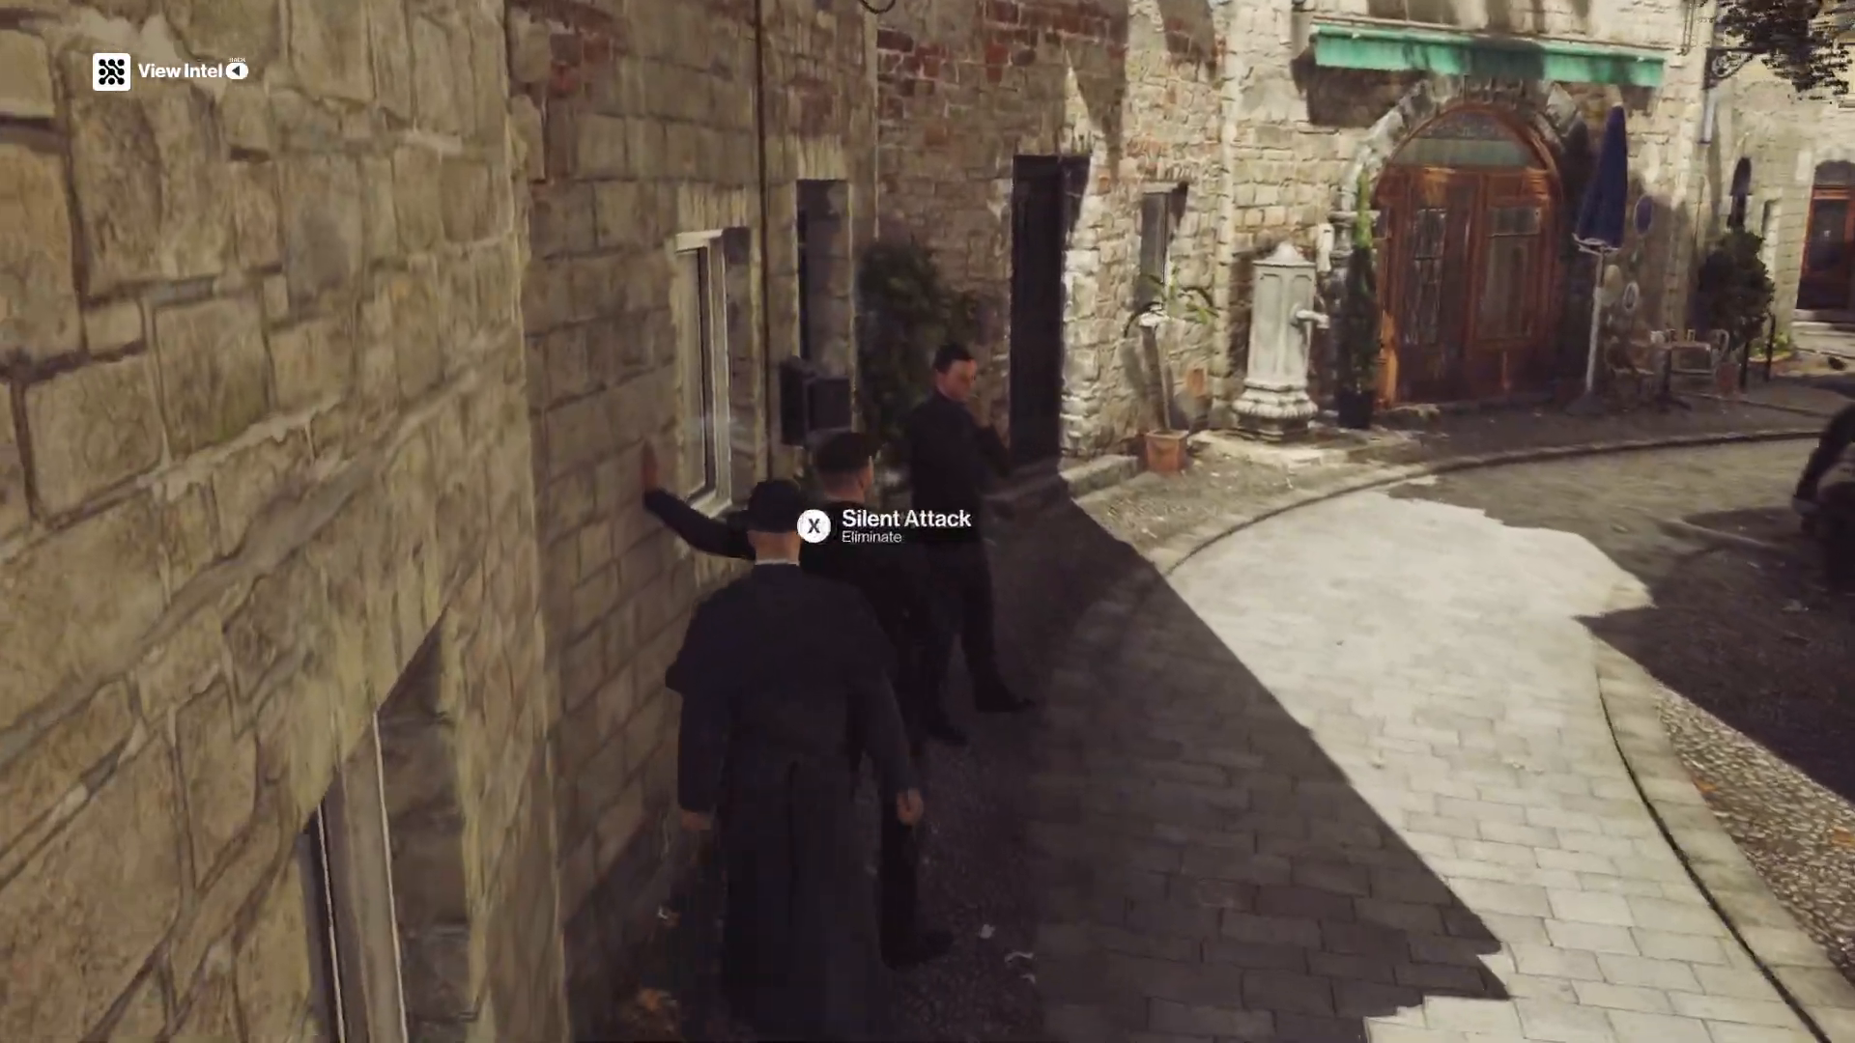
Step: Shoot the staggered demon on the catwalk and finish it with a melee glory kill
key(x)
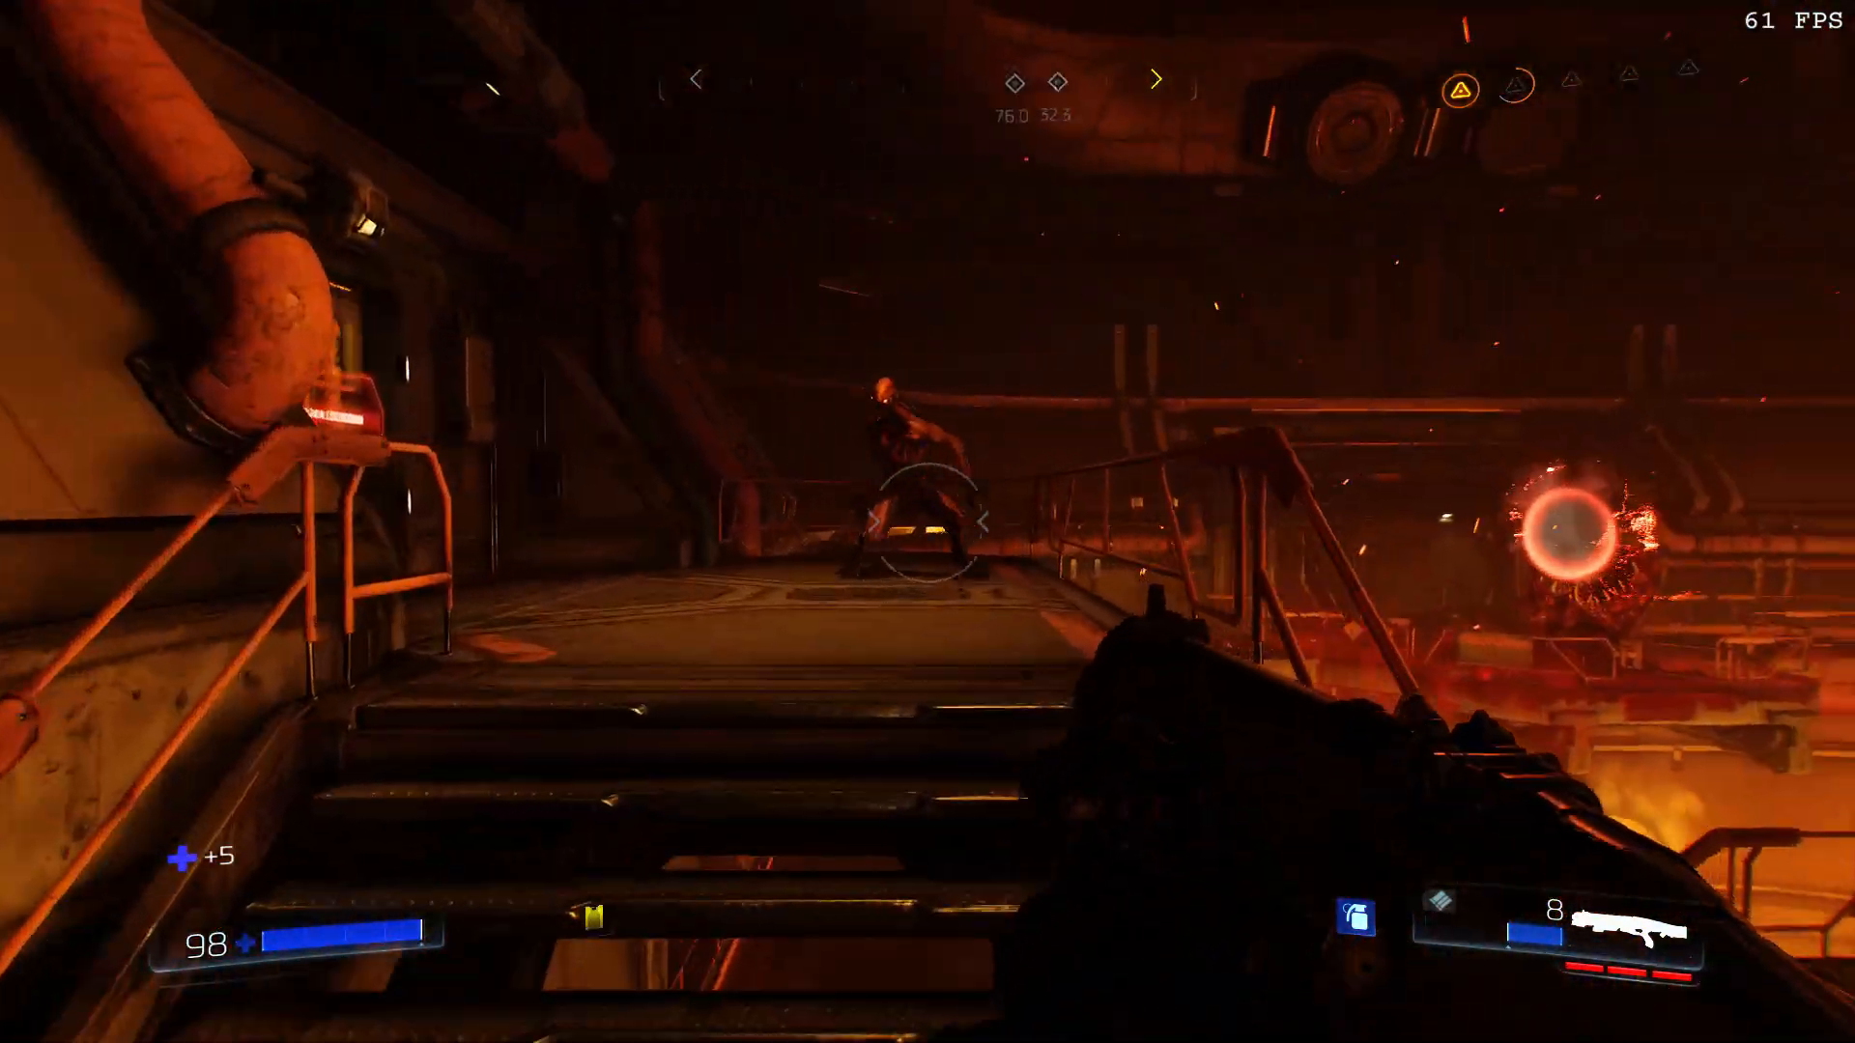
click(927, 521)
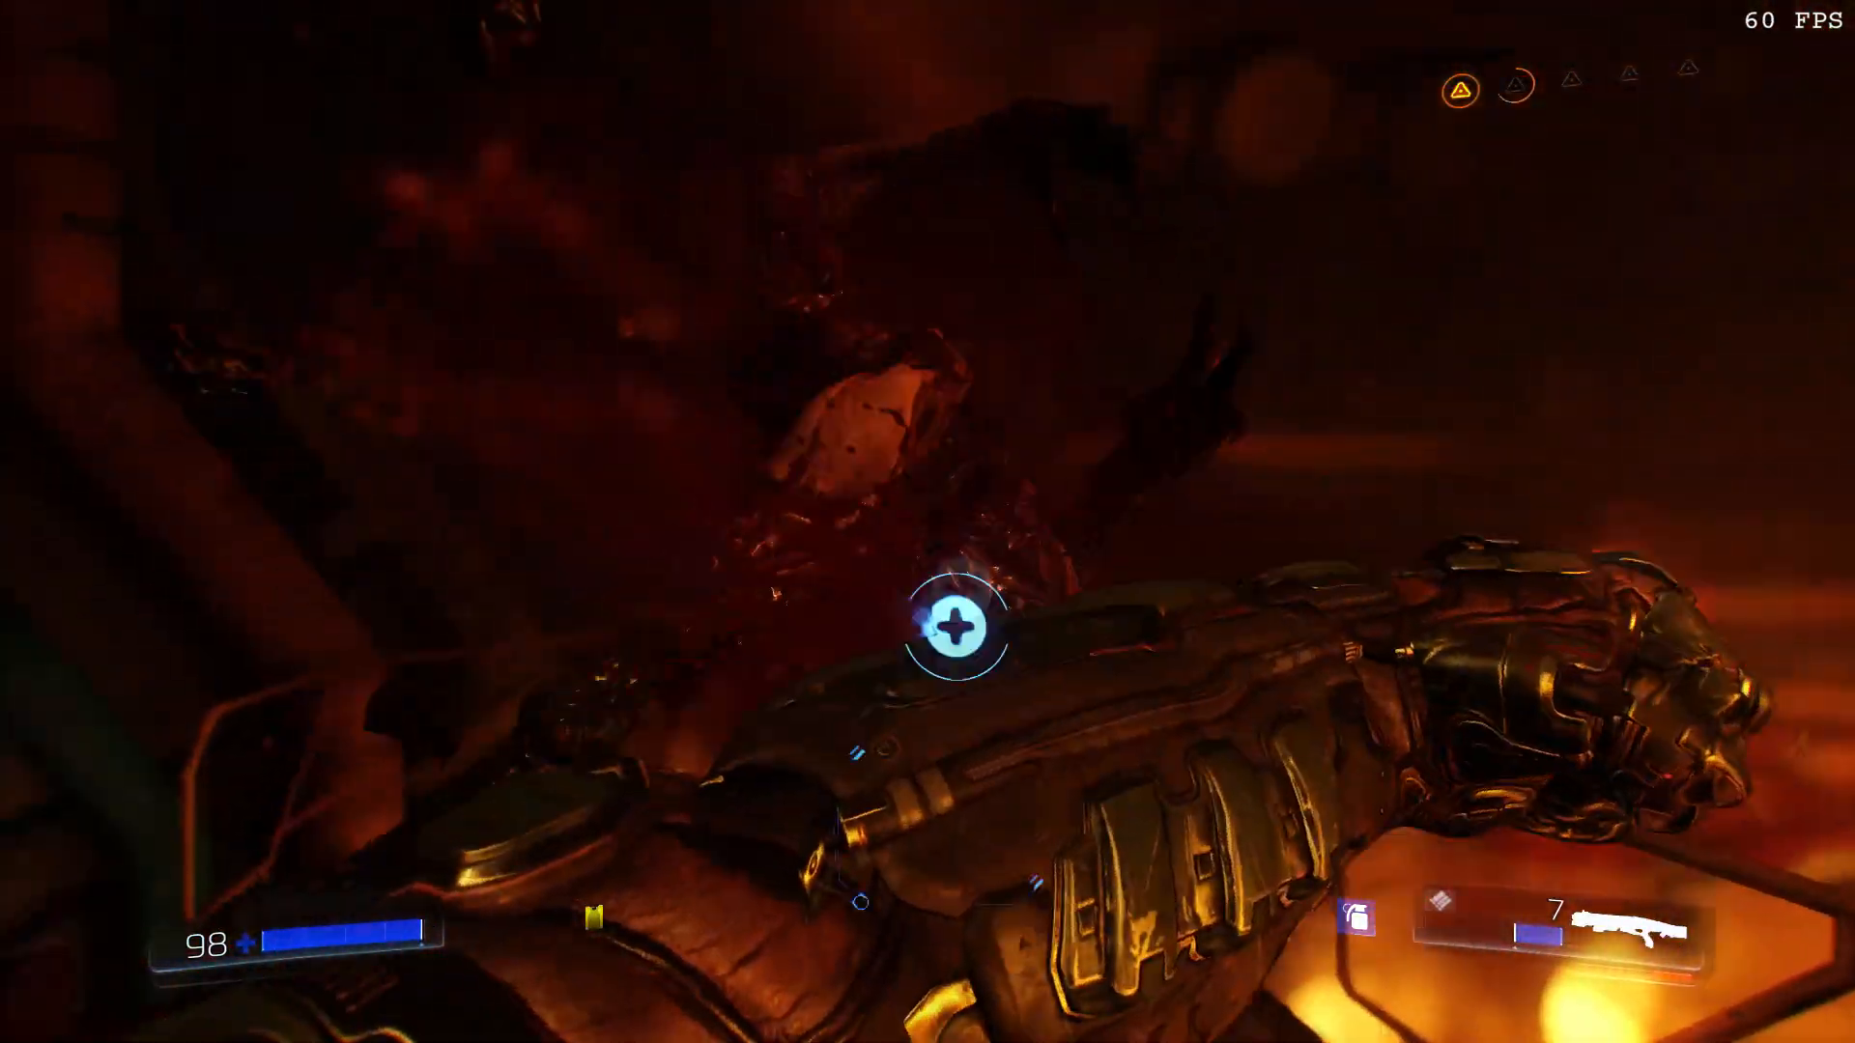